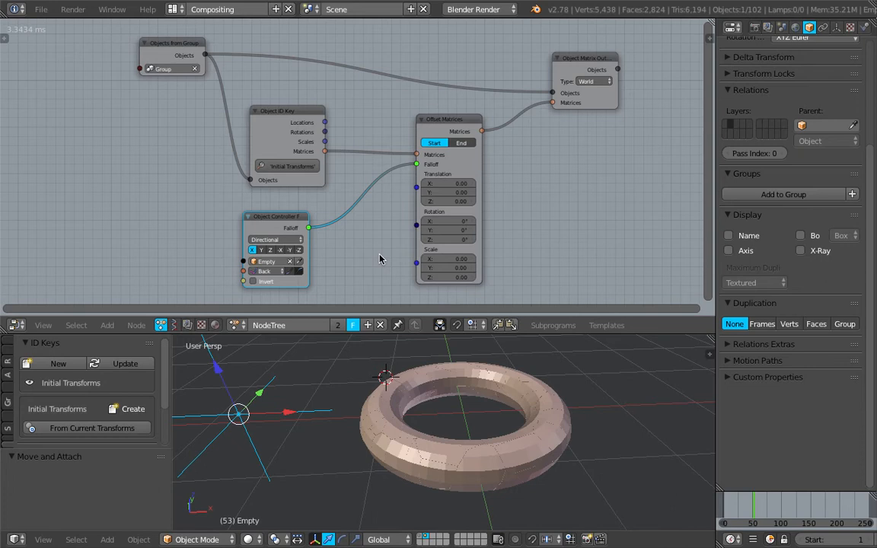
mouse_move(395, 107)
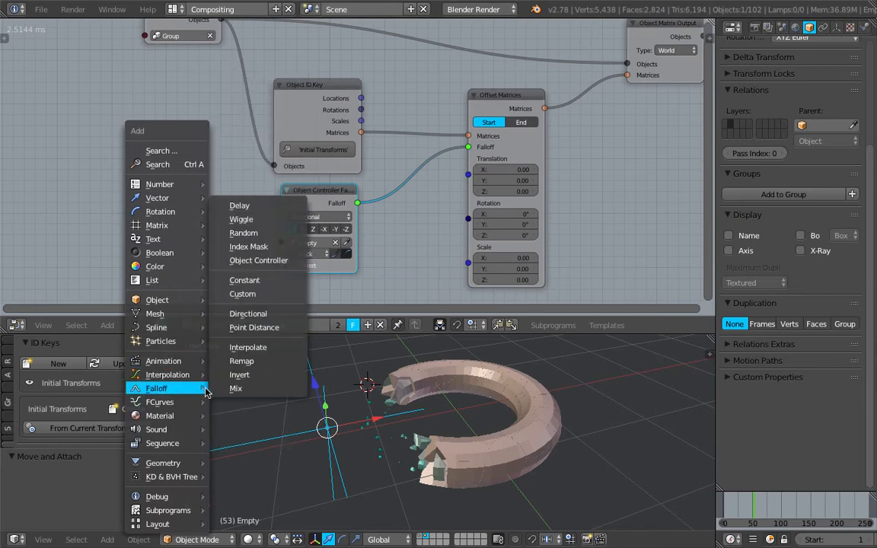
mouse_move(265, 210)
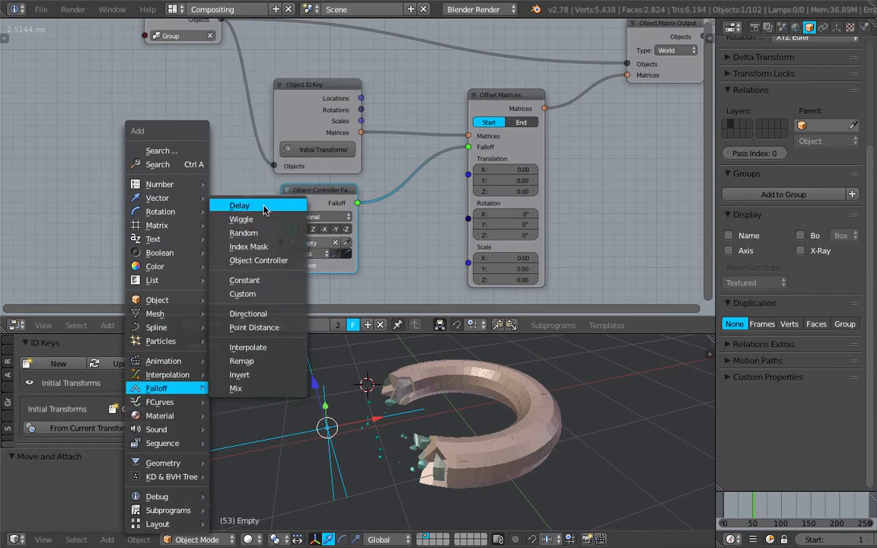
mouse_move(259, 261)
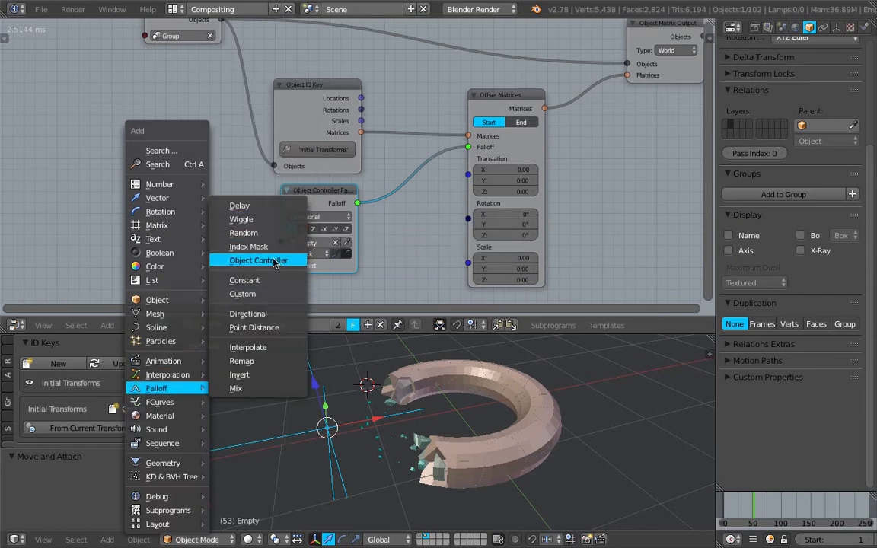
click(257, 259)
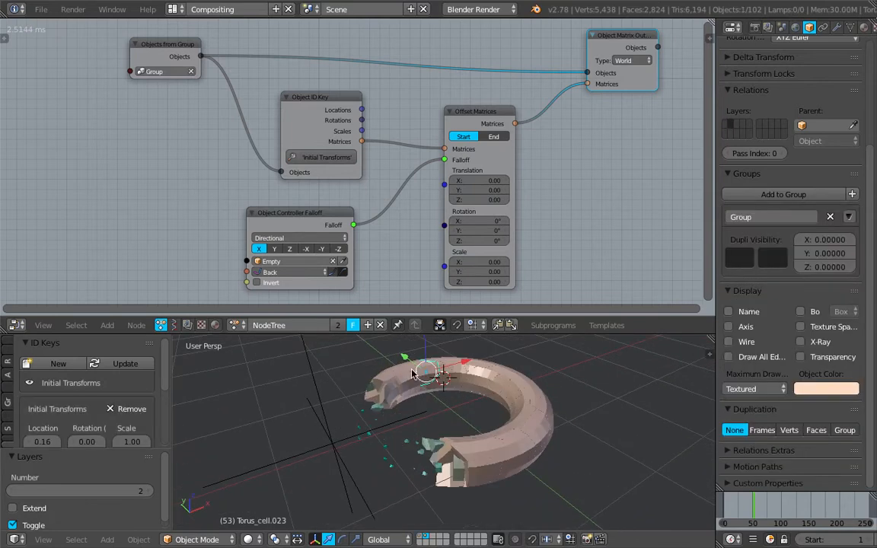
mouse_move(283, 163)
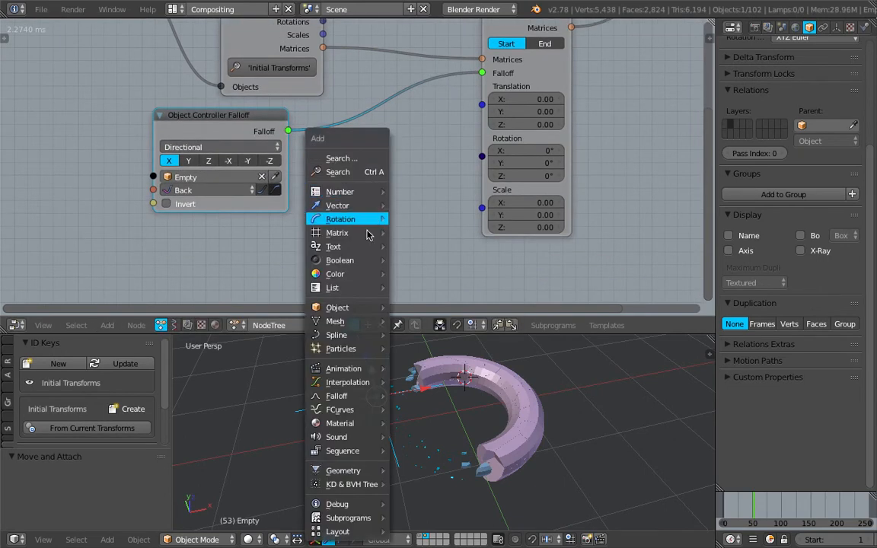
mouse_move(344, 367)
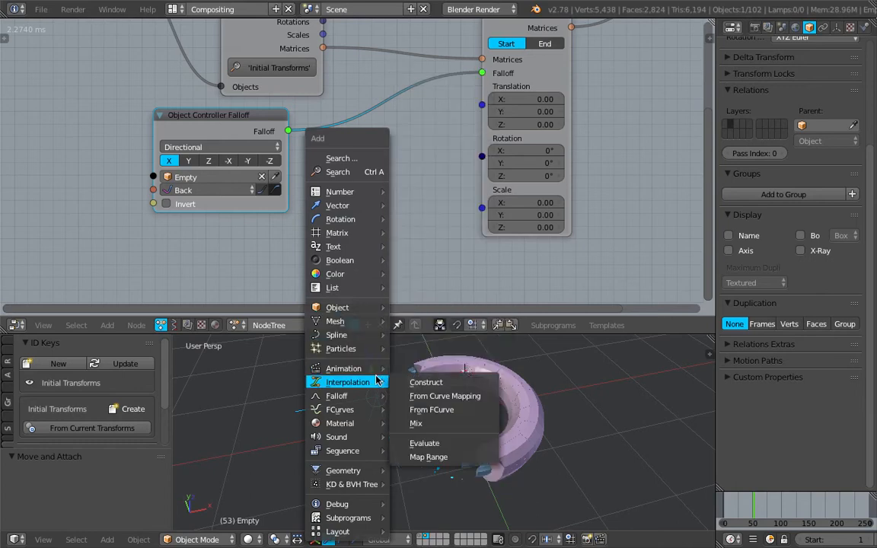
mouse_move(336, 396)
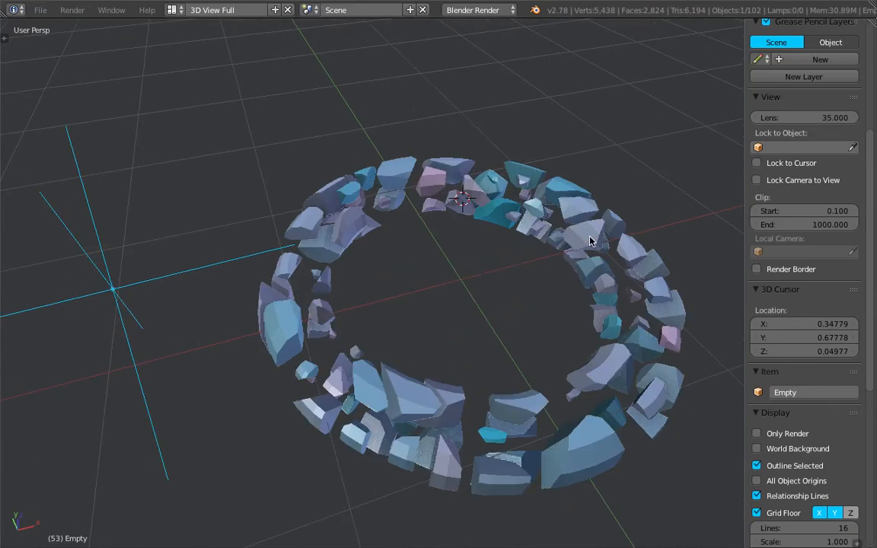
mouse_move(524, 262)
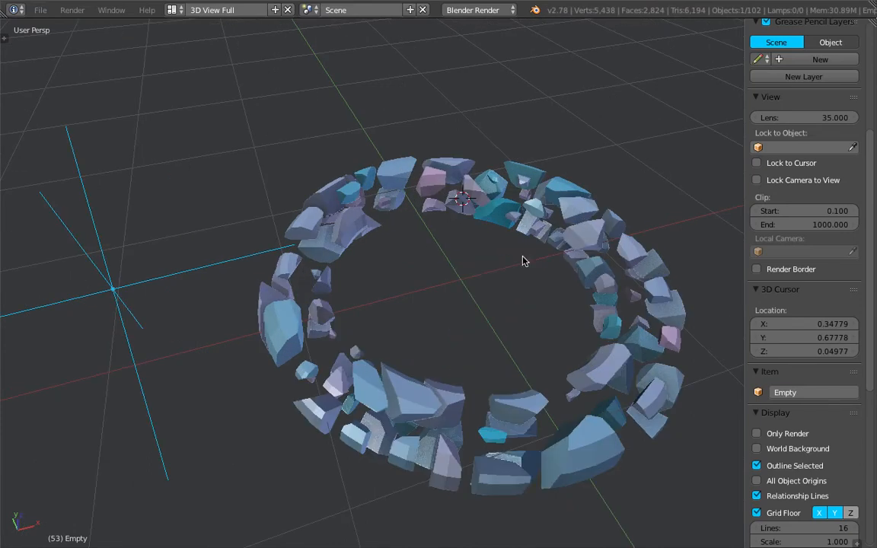
Step: Show only renderable objects and compare the torus shading with Ambient Occlusion on and off
drag(521, 262, 510, 230)
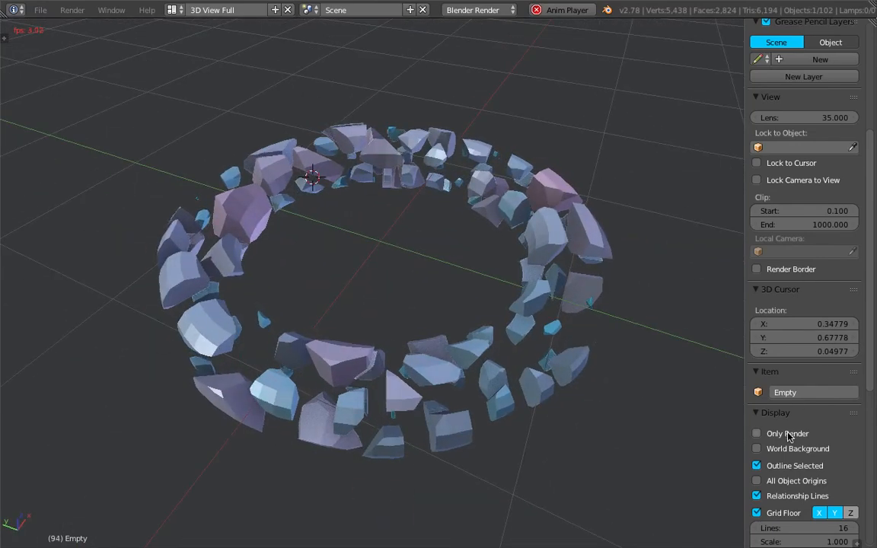
click(755, 432)
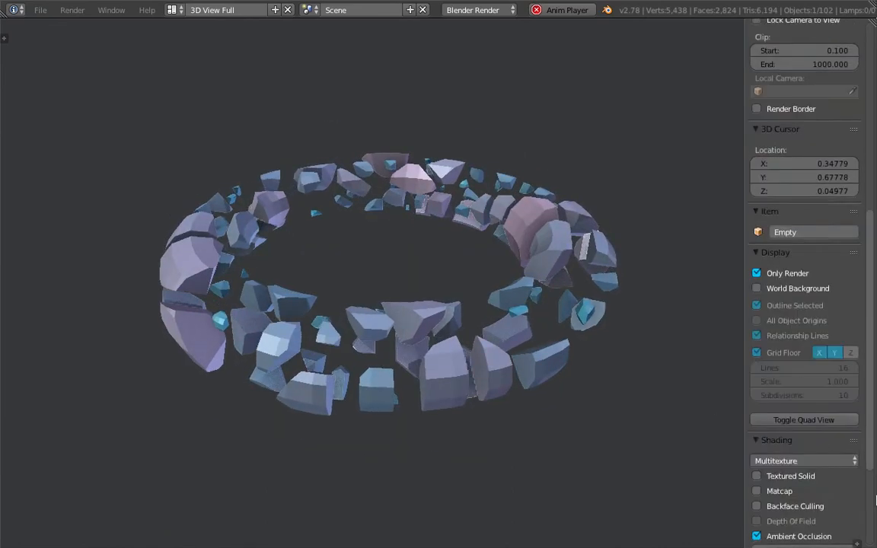
click(755, 457)
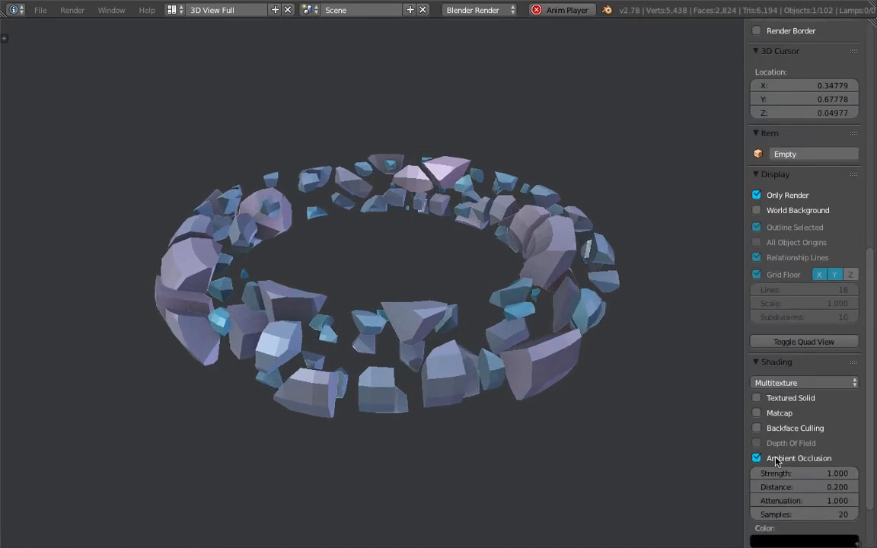
click(755, 457)
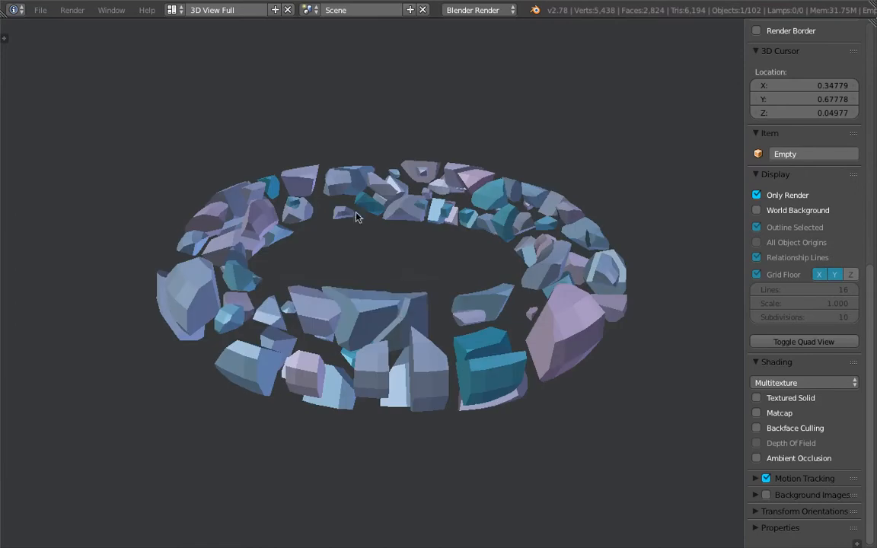
click(221, 9)
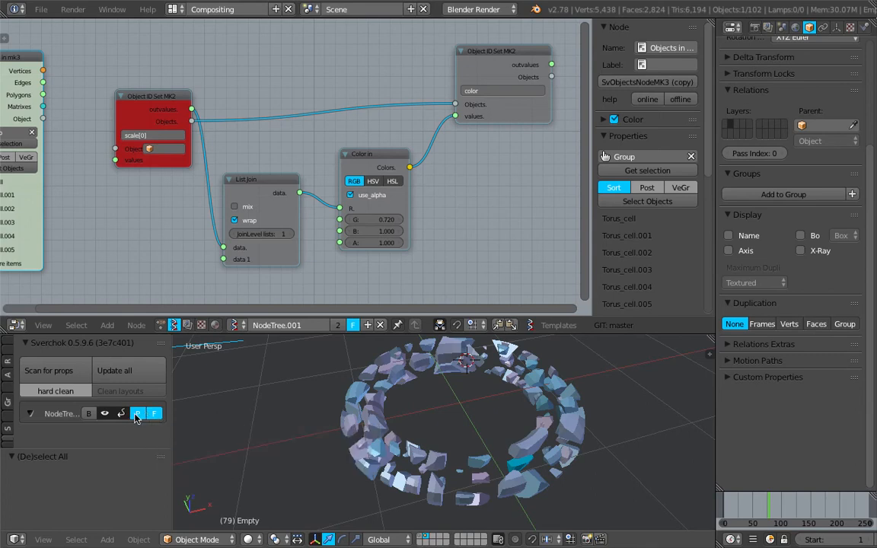
mouse_move(103, 414)
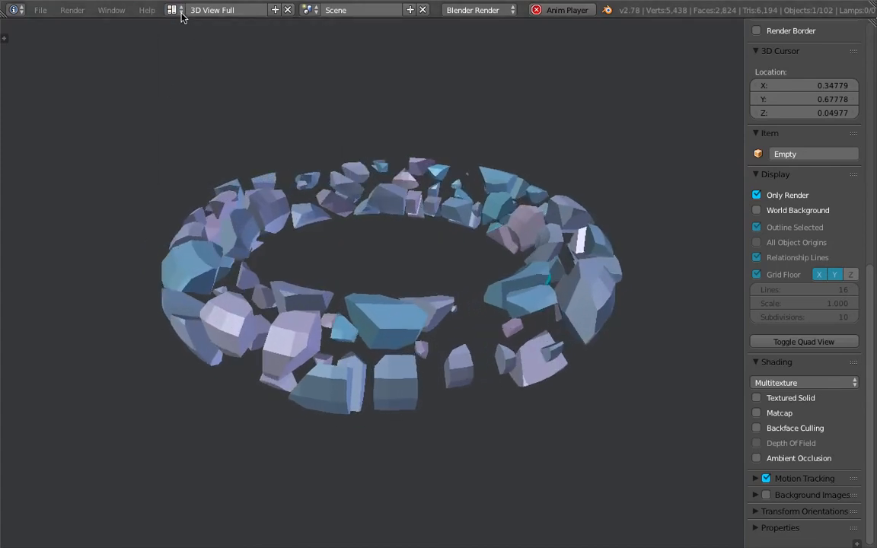
click(221, 9)
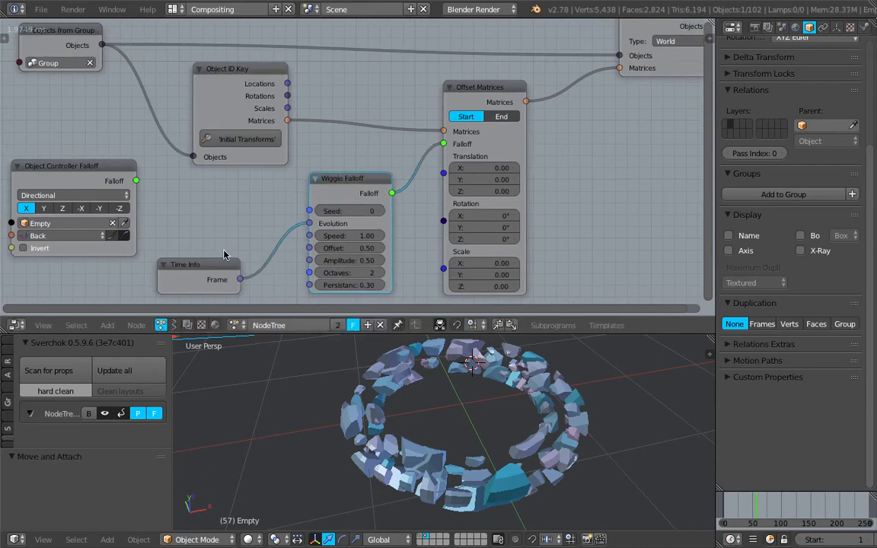
drag(186, 265, 196, 241)
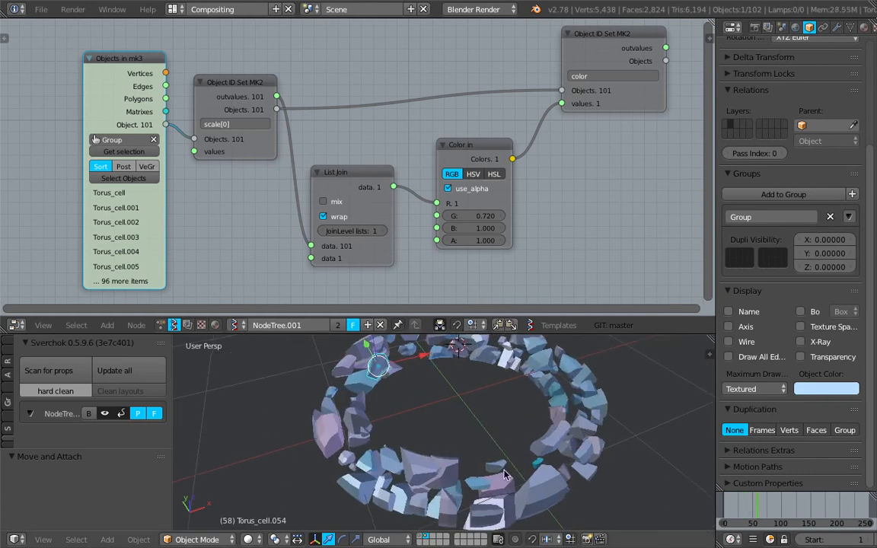
Step: Reduce the B slider in the Sverchok Color In node for a more purple piece tint
click(771, 506)
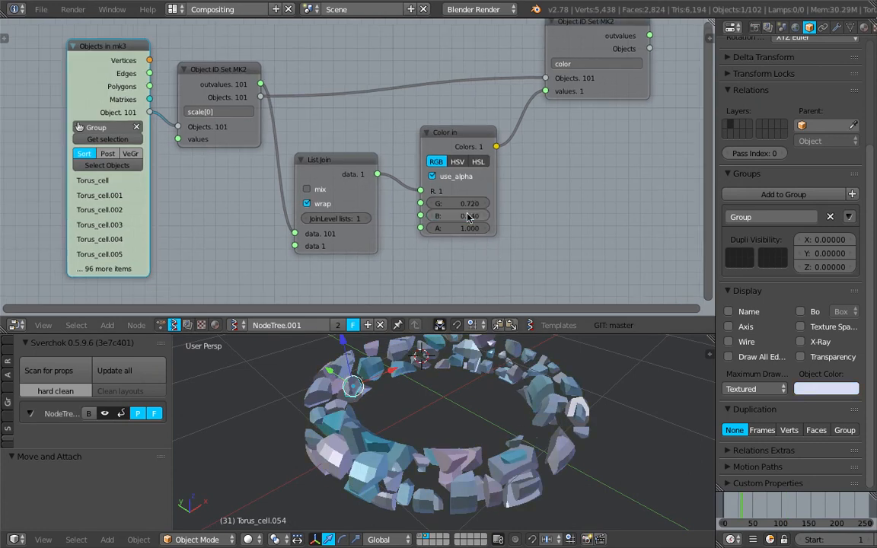
drag(457, 204, 469, 204)
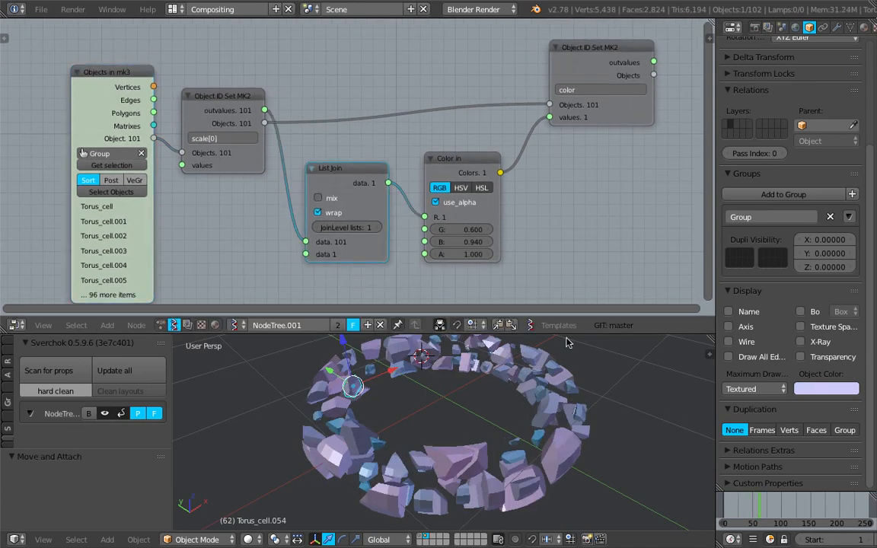
click(318, 198)
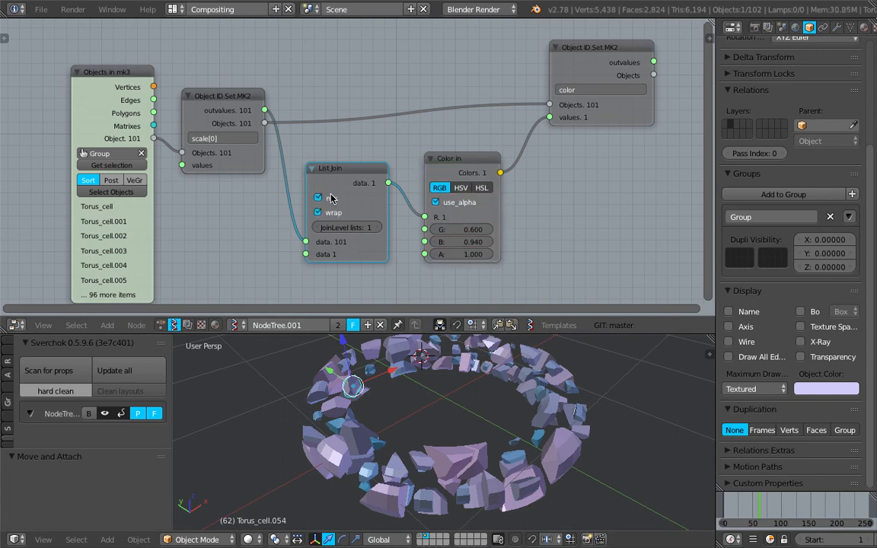
click(448, 159)
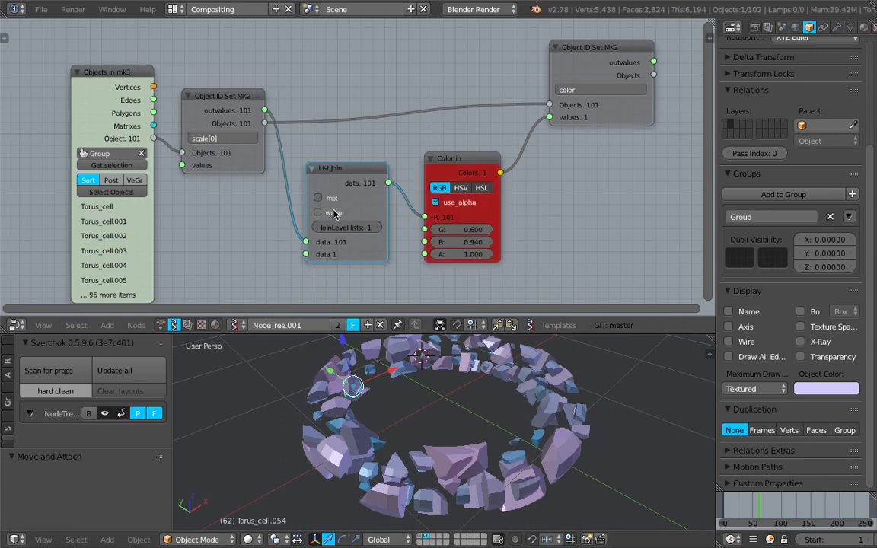
click(319, 207)
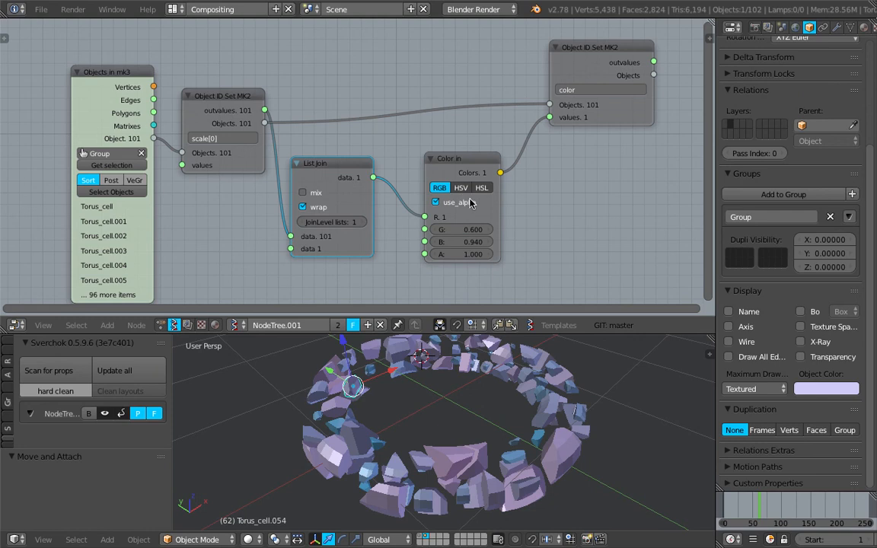